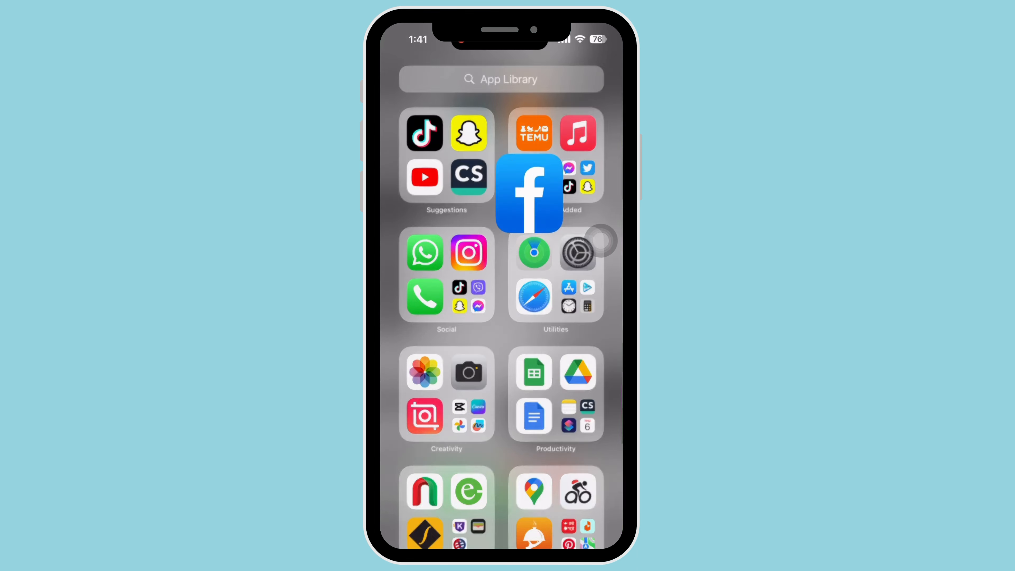
Launch the Facebook app from the App Library.
left_click(528, 193)
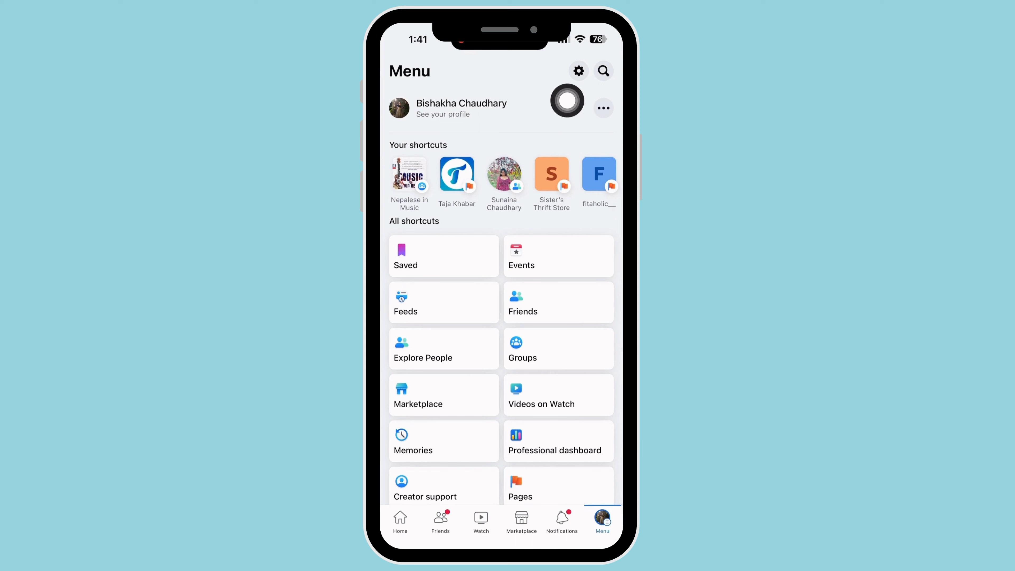
Reach the Activity log by searching 'Activity log' in Settings & privacy.
left_click(578, 72)
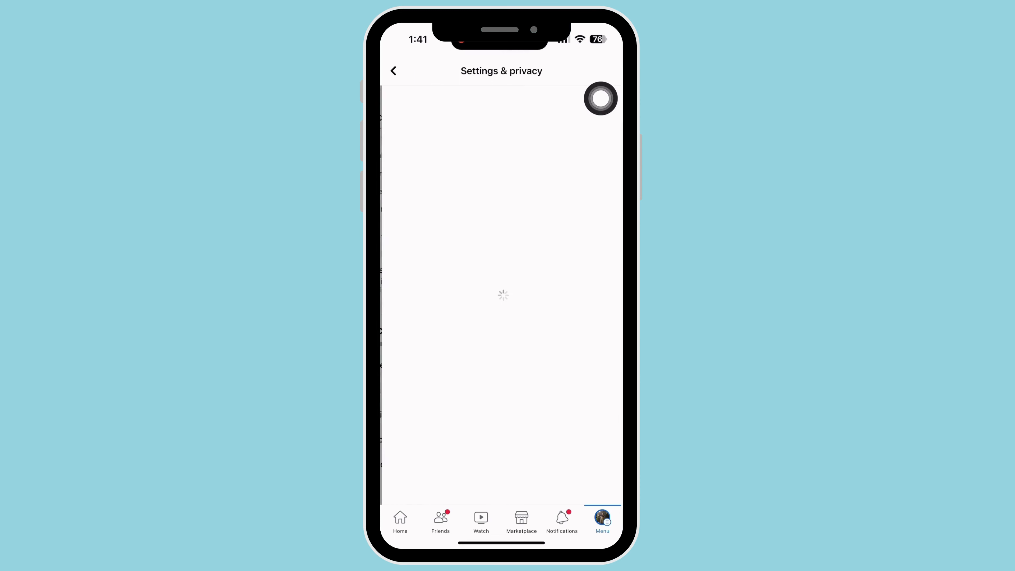
type("Activity log")
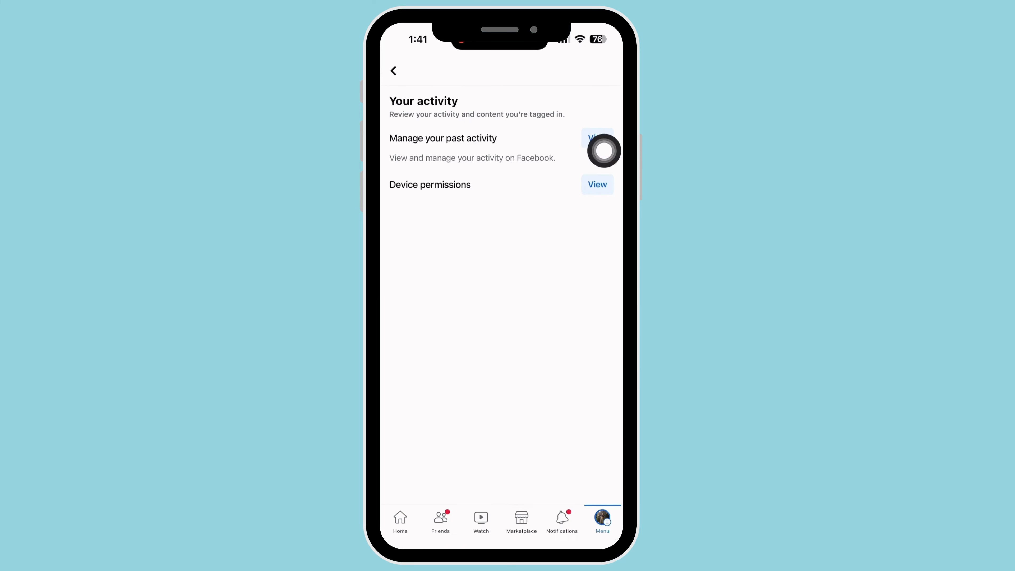
left_click(596, 138)
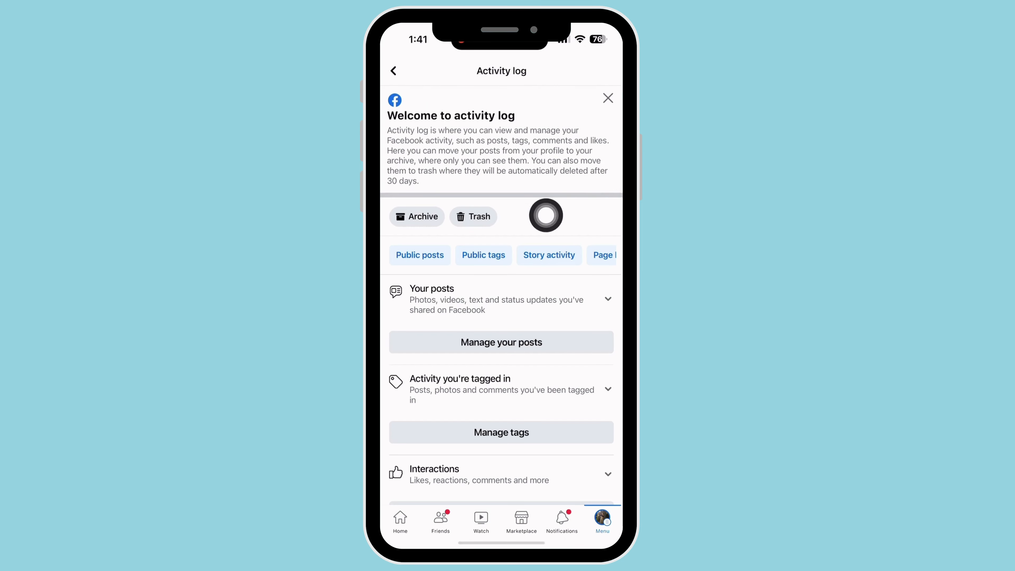
Show the archived items, listing the November 27, 2022 post.
left_click(416, 217)
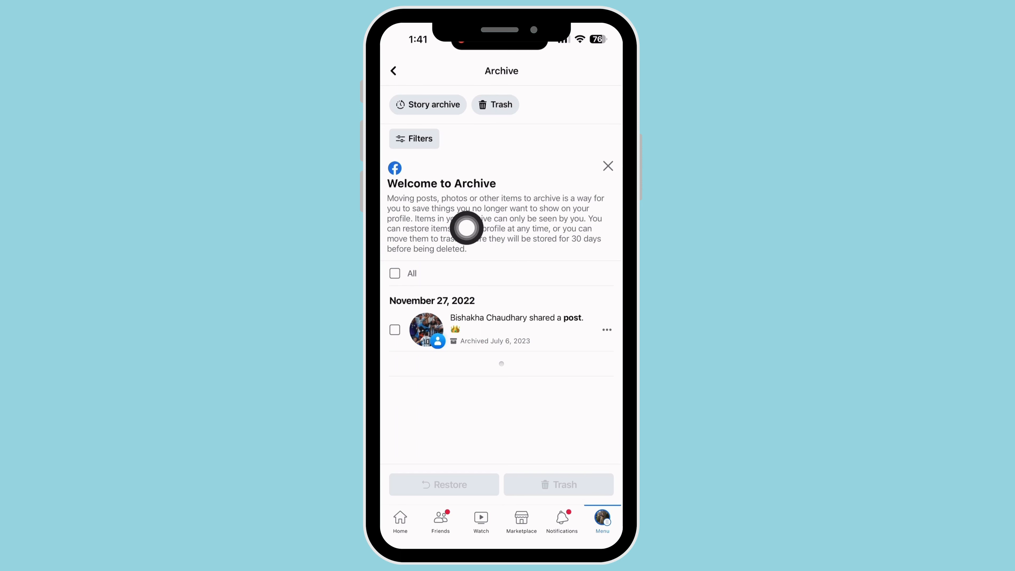
mouse_move(594, 270)
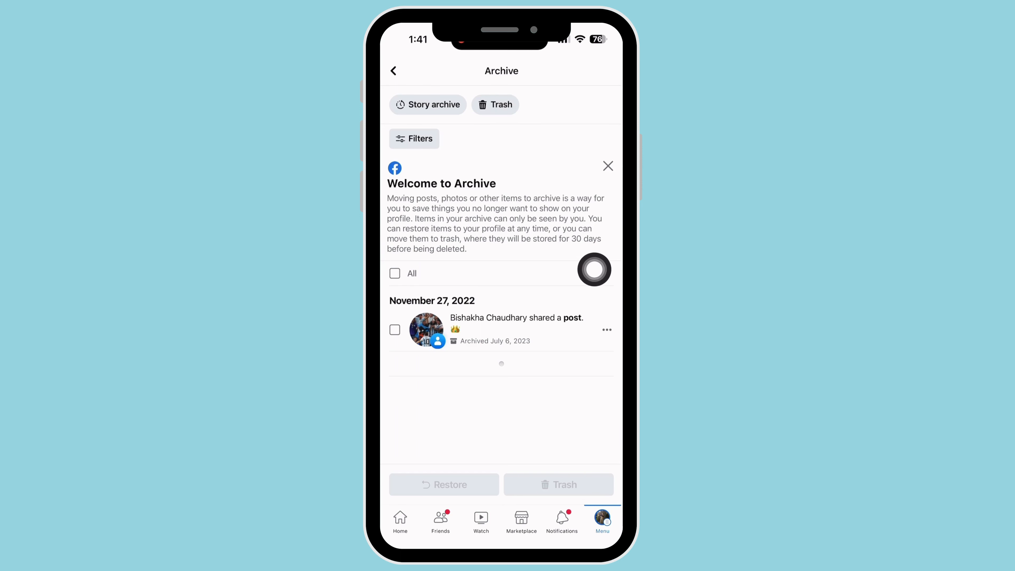
mouse_move(401, 395)
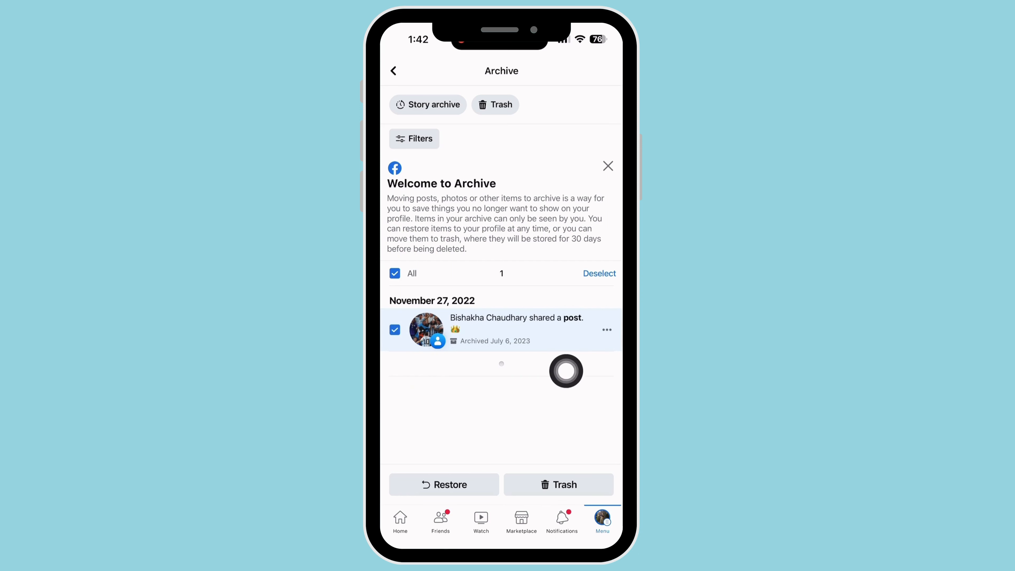
Restore the November 27, 2022 post to the profile and confirm.
left_click(606, 329)
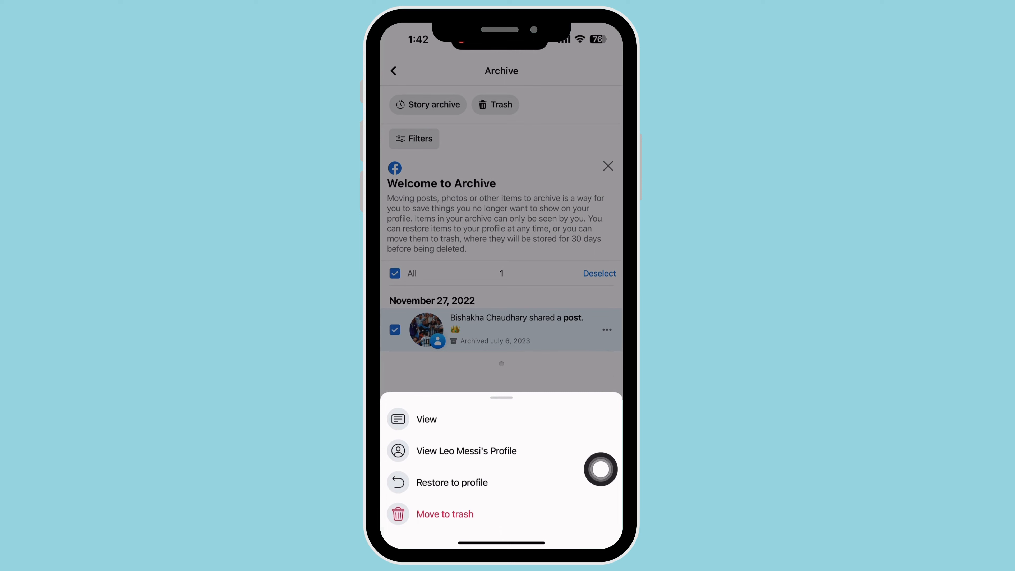
left_click(451, 482)
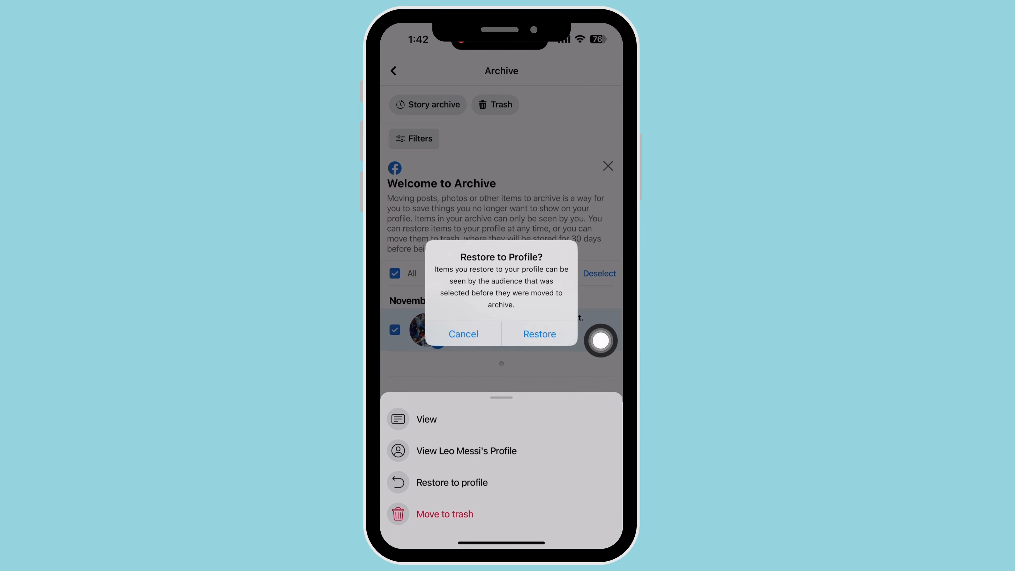
left_click(539, 334)
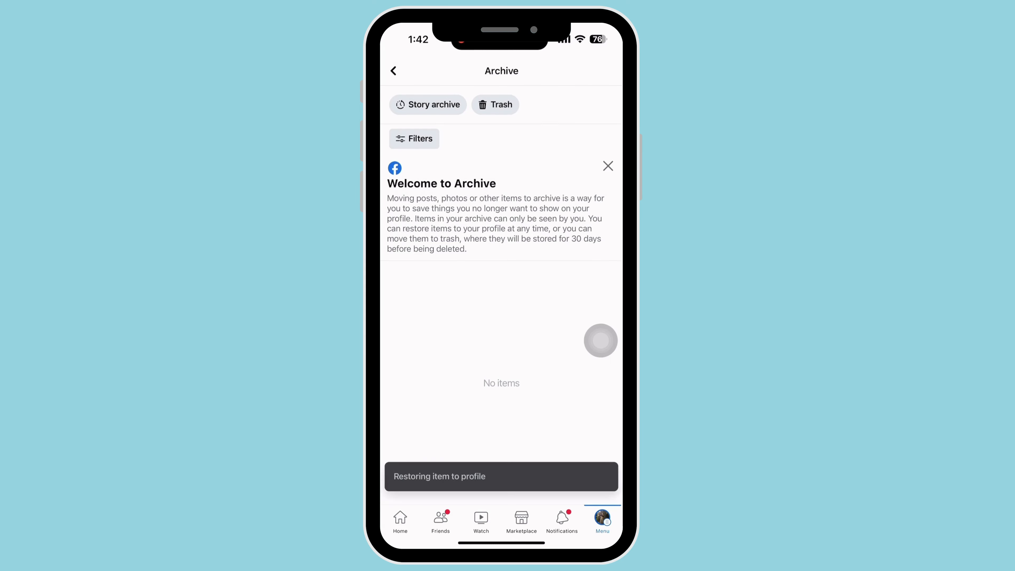